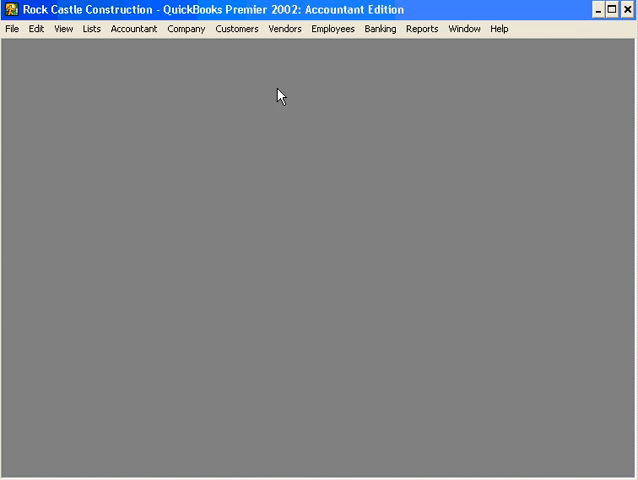
Open the File menu to reach the Print Forms submenu with Paystubs.
left_click(11, 28)
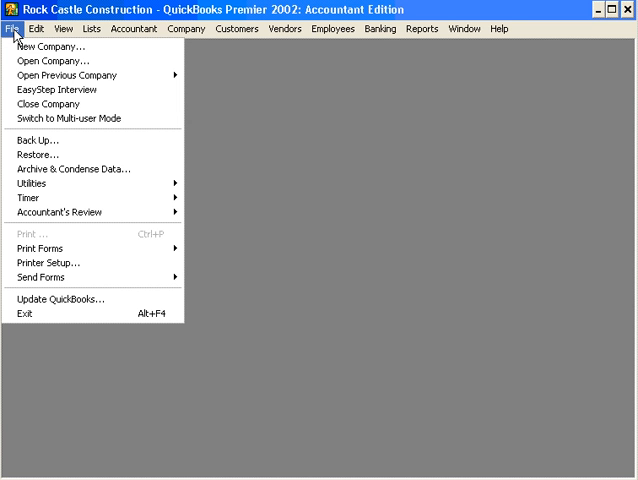
mouse_move(40, 248)
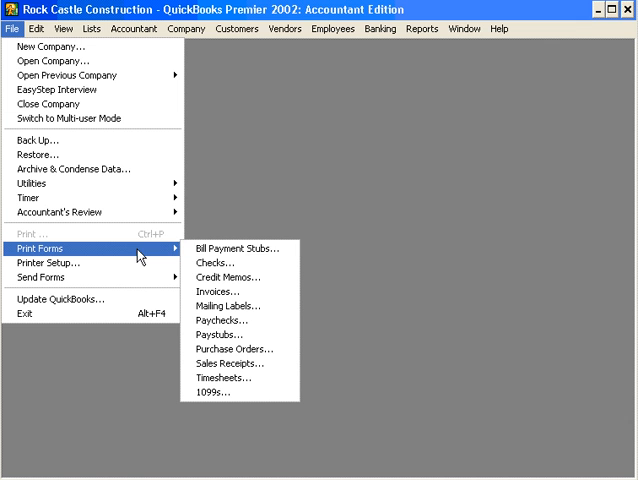
mouse_move(218, 334)
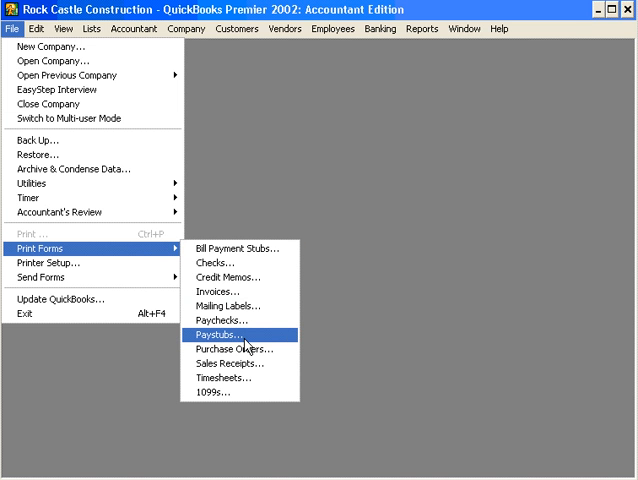
Select Paystubs, keep only Dan T. Miller's 12/15/2003 paystub marked, and preview it.
left_click(216, 335)
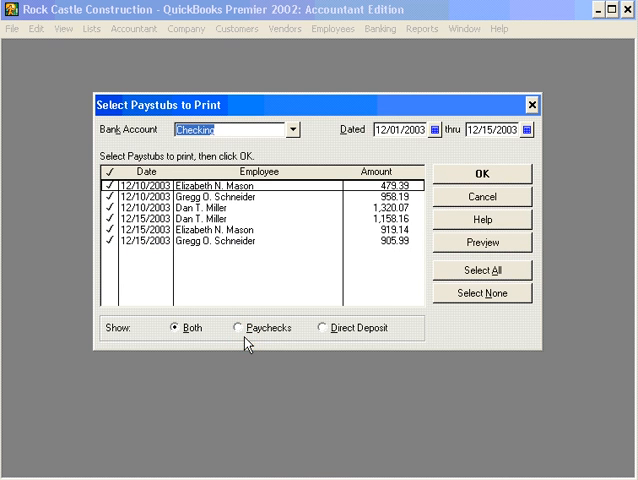
mouse_move(268, 251)
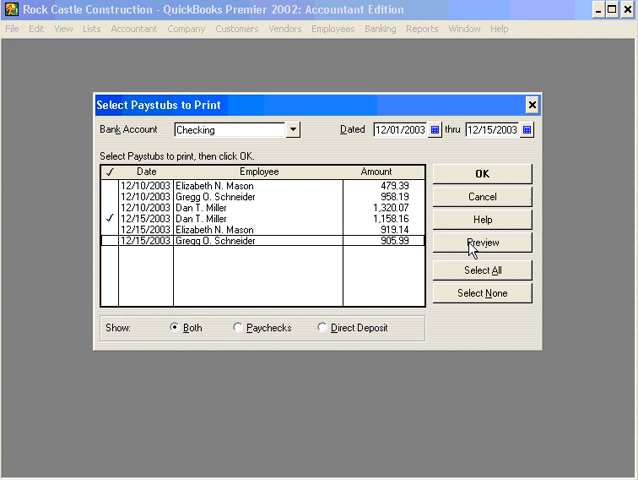
left_click(483, 242)
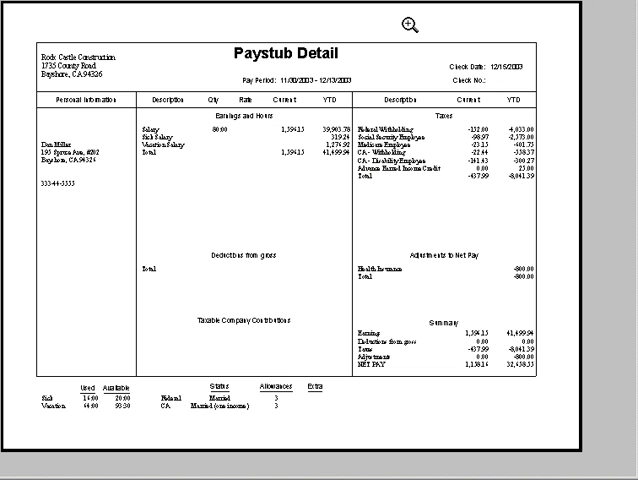